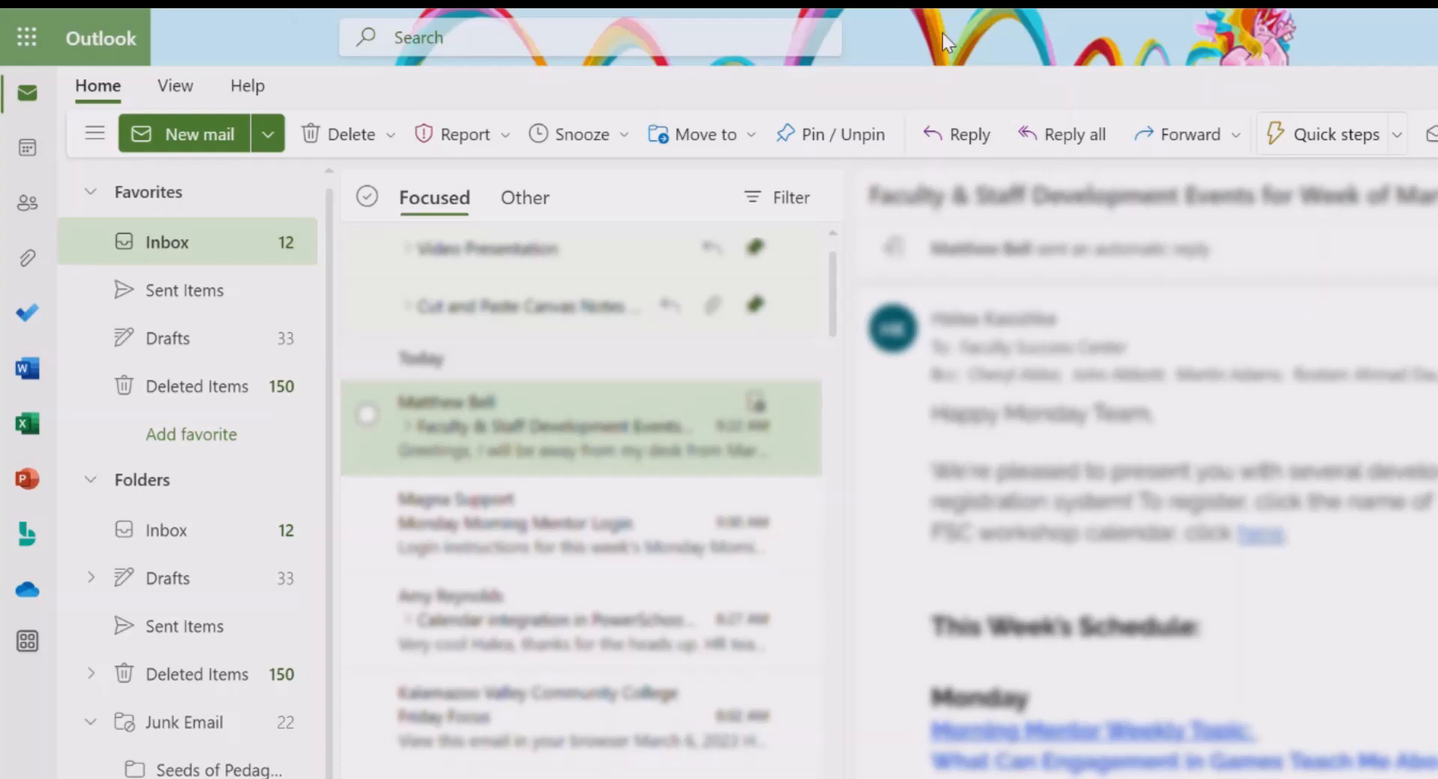
mouse_move(791, 103)
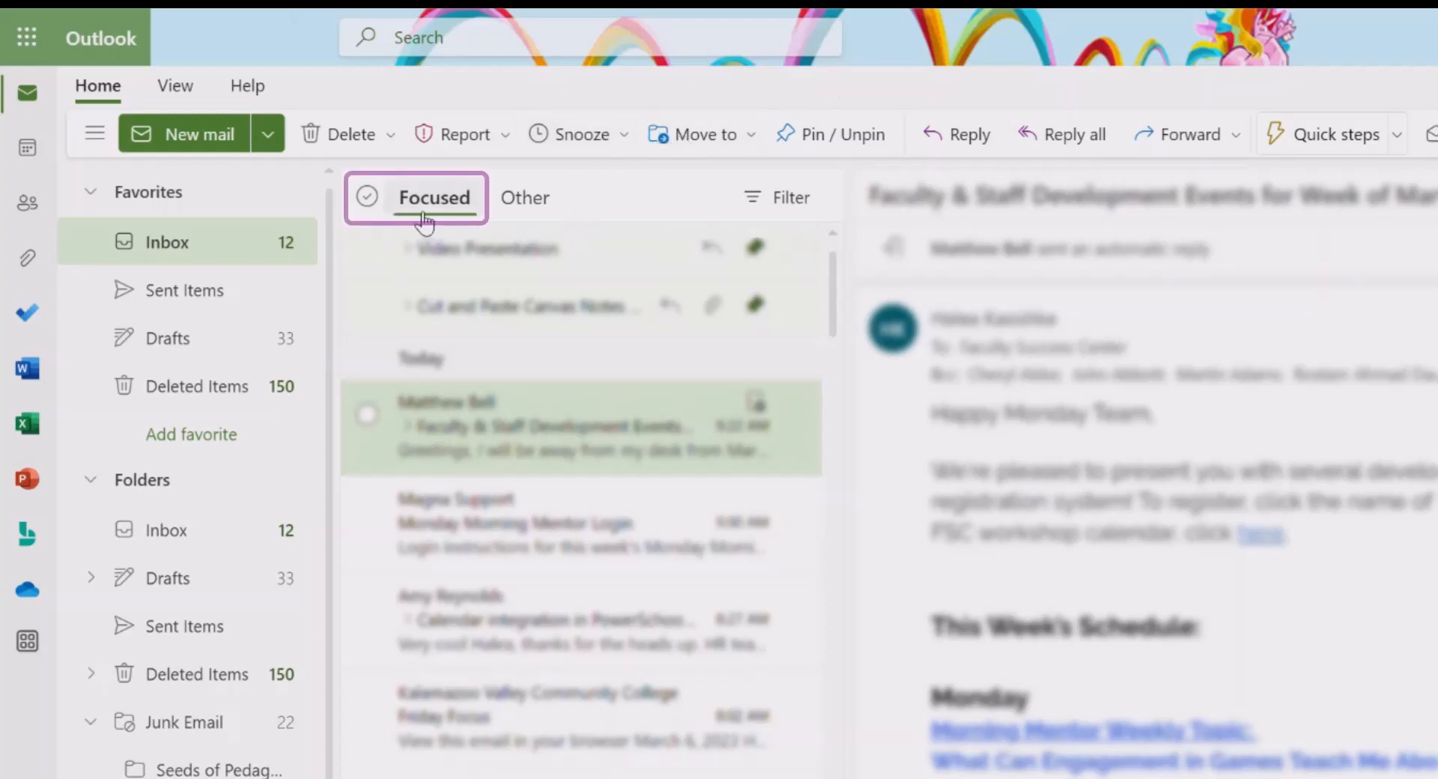
Step: Switch the Focused Inbox toggle on in Settings, then close the Settings pane
left_click(524, 196)
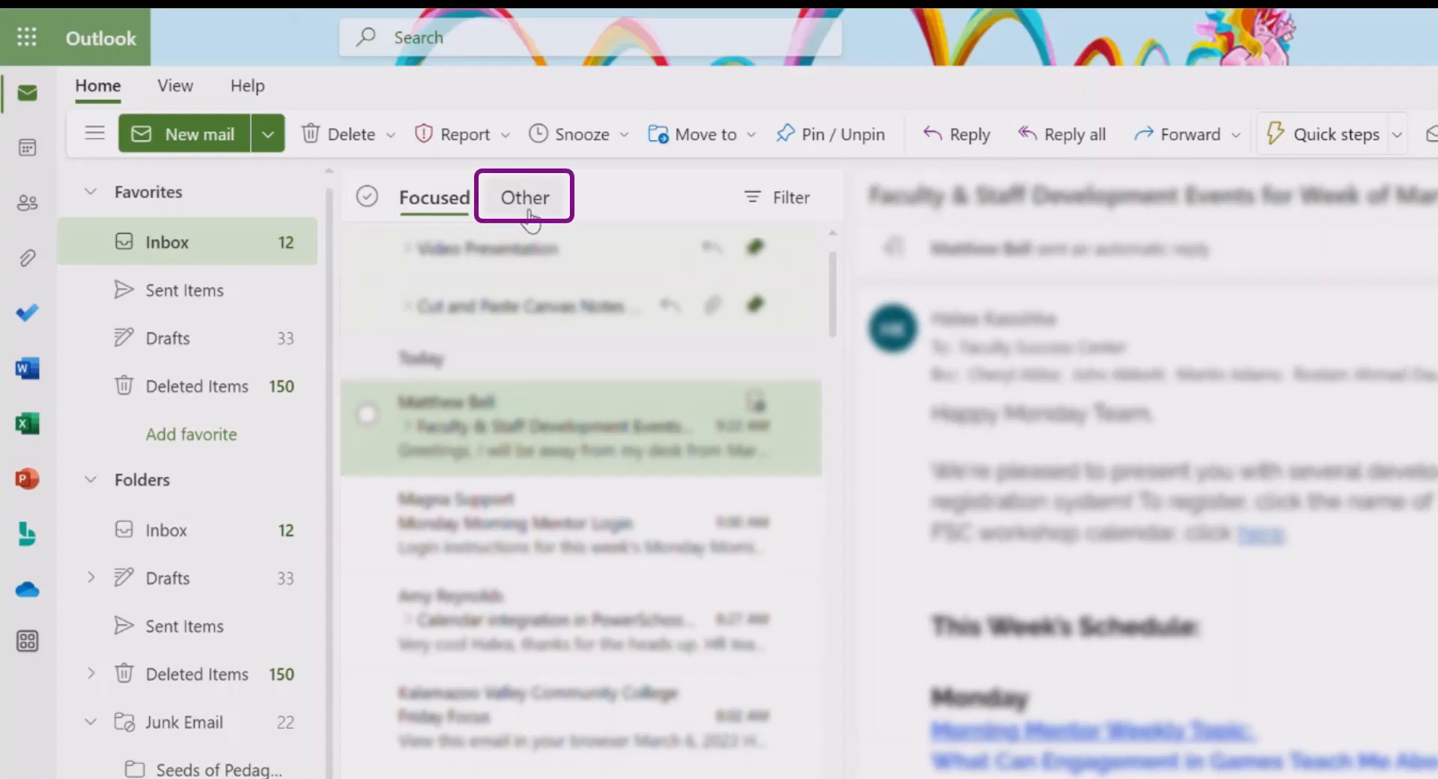
left_click(432, 197)
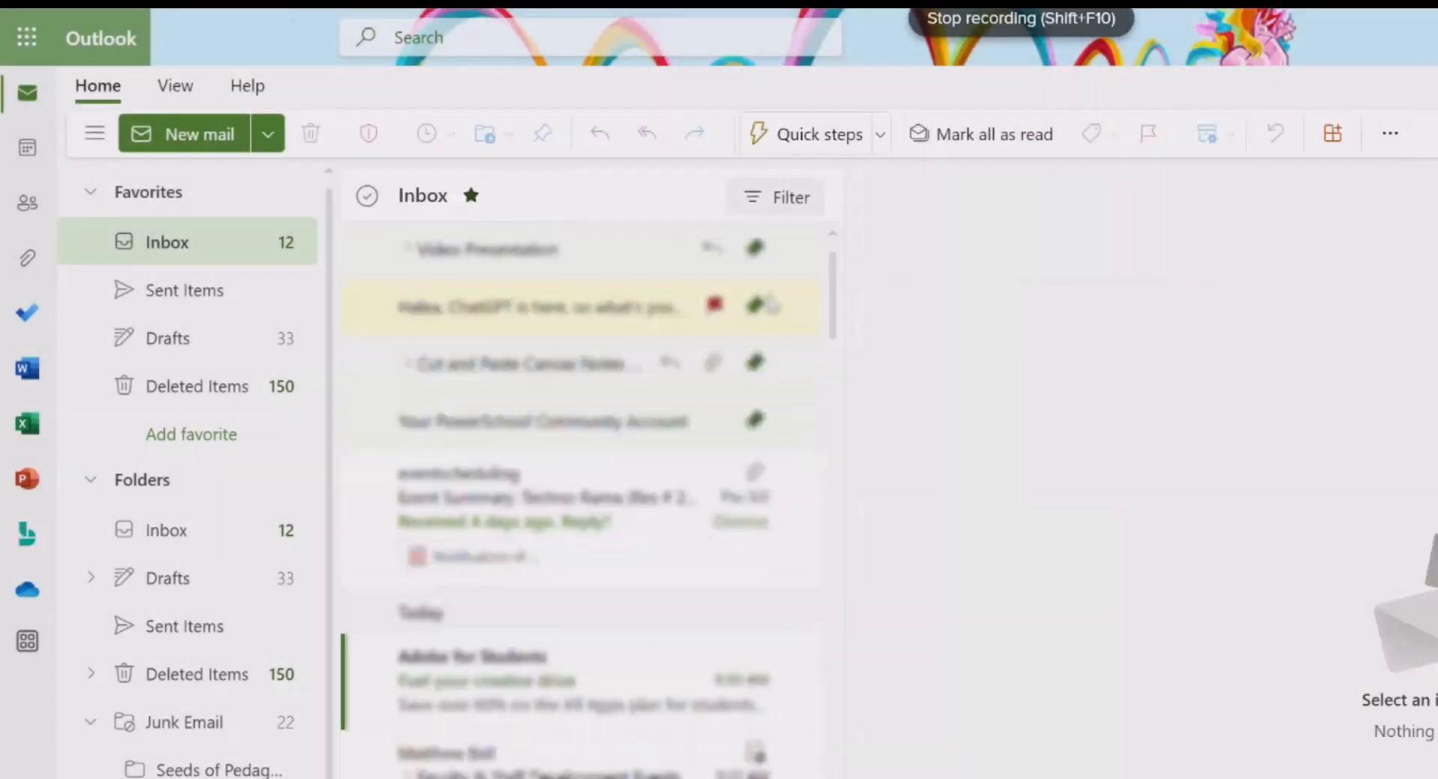
mouse_move(587, 223)
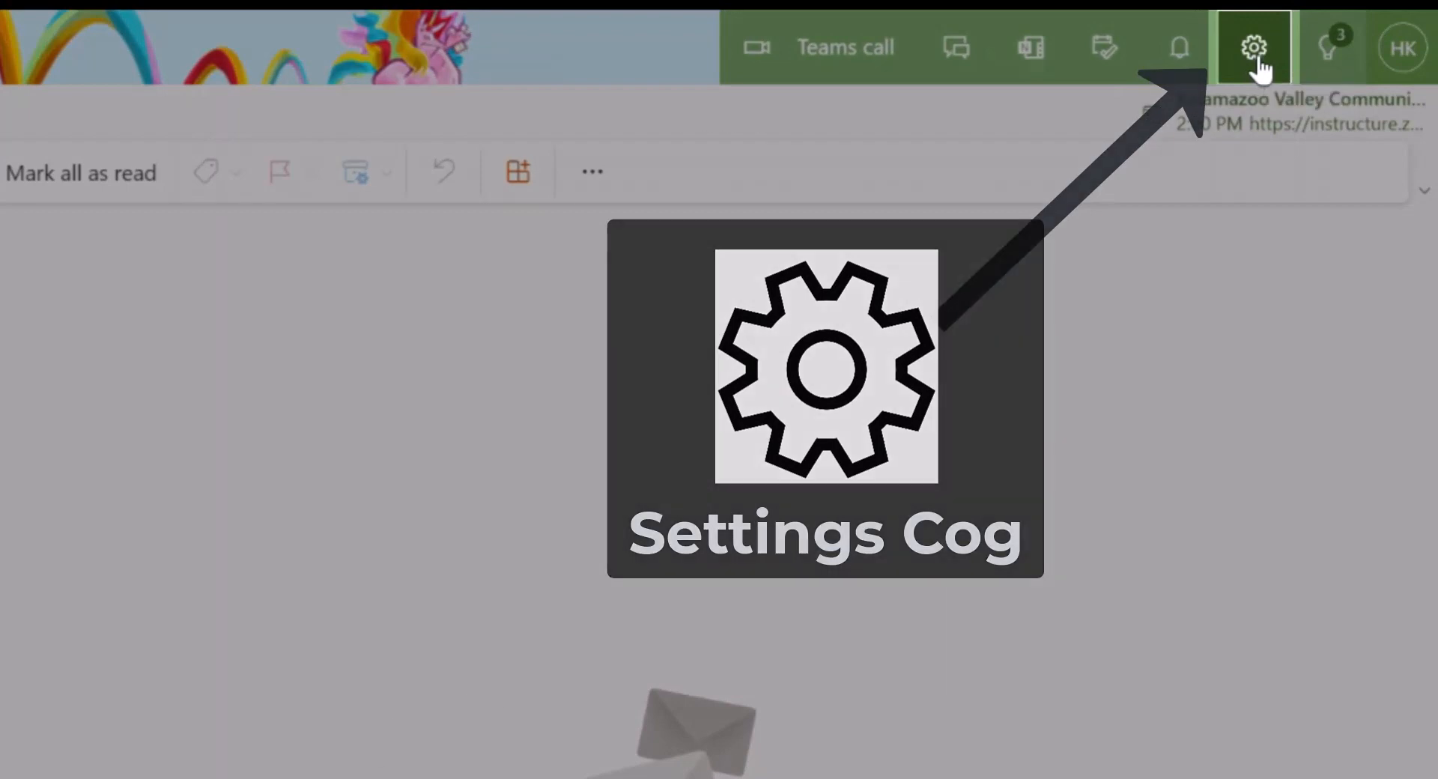
left_click(1254, 47)
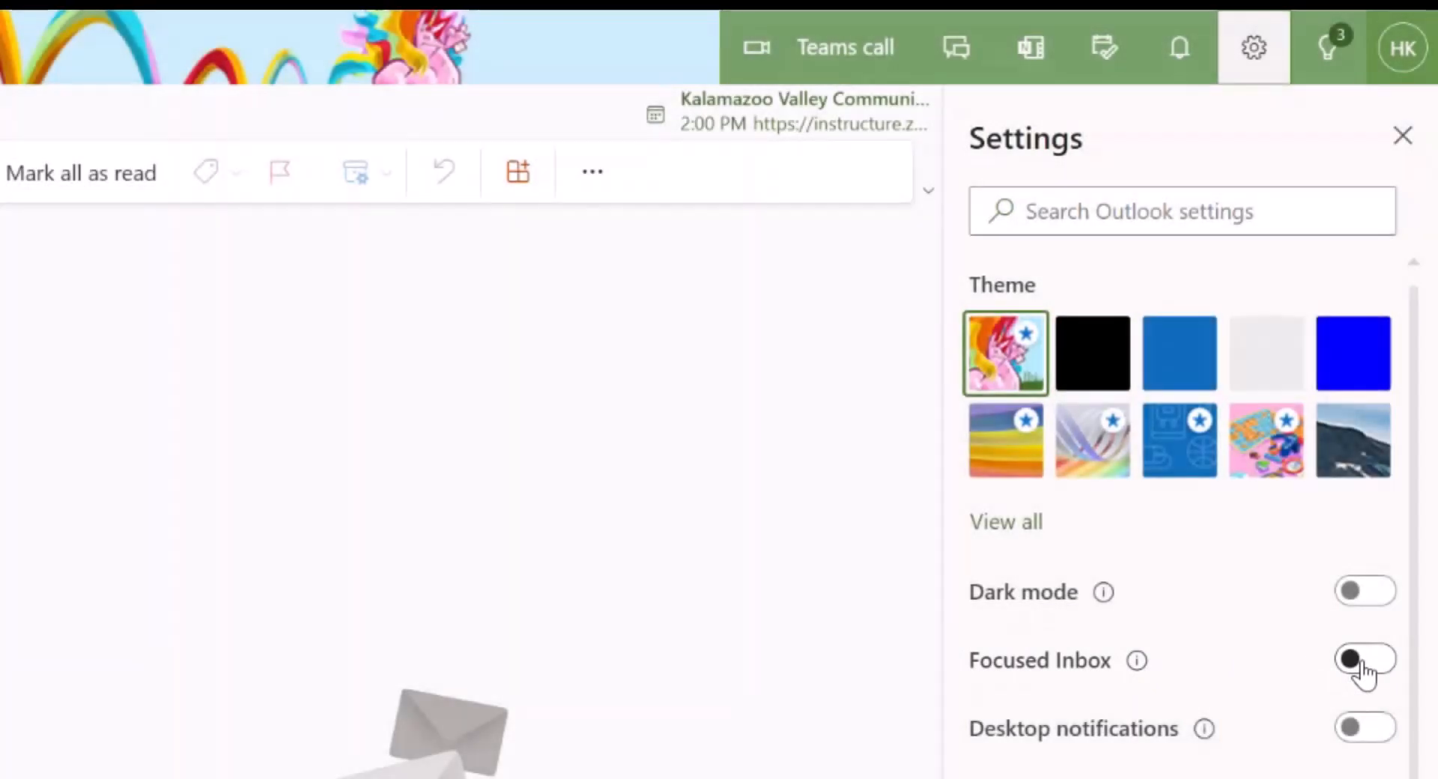
left_click(1365, 659)
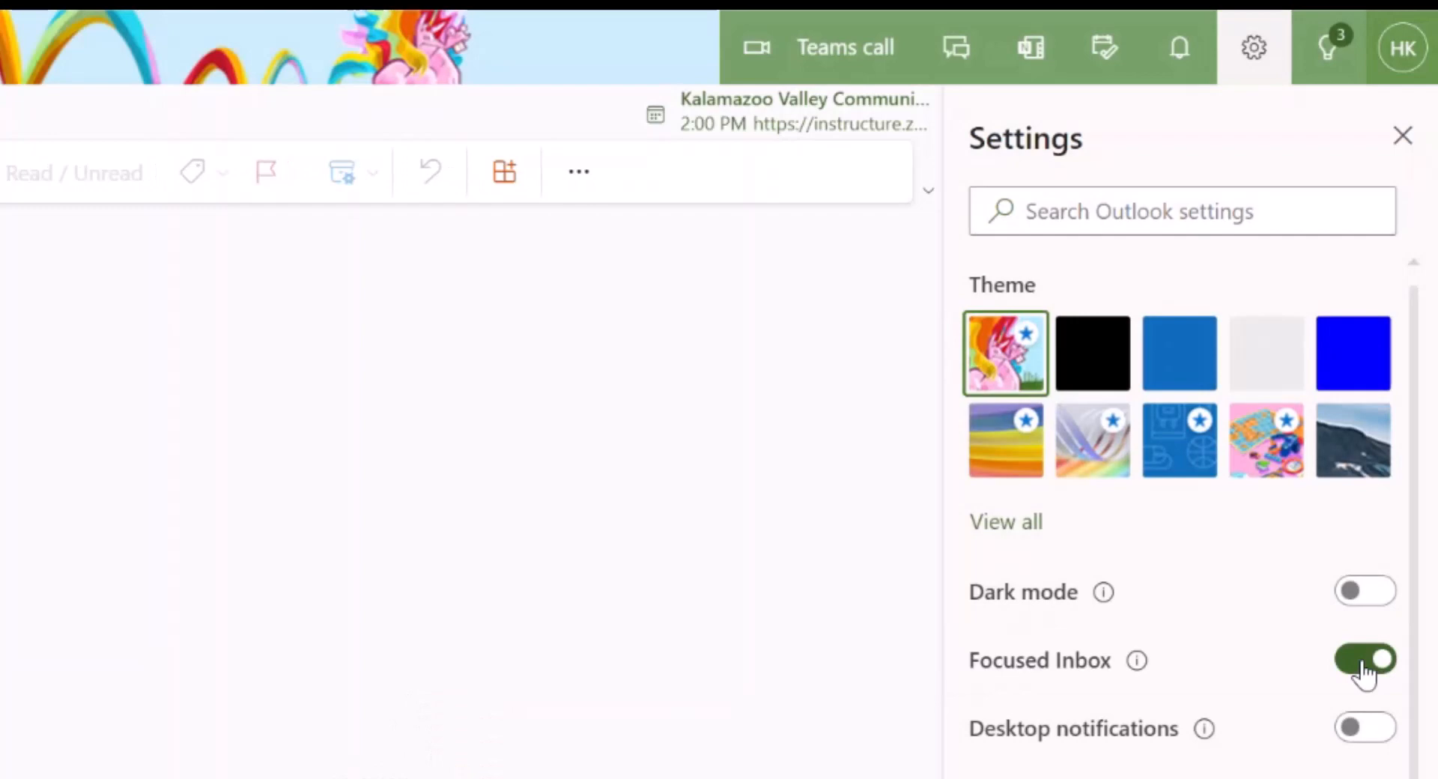
left_click(1365, 659)
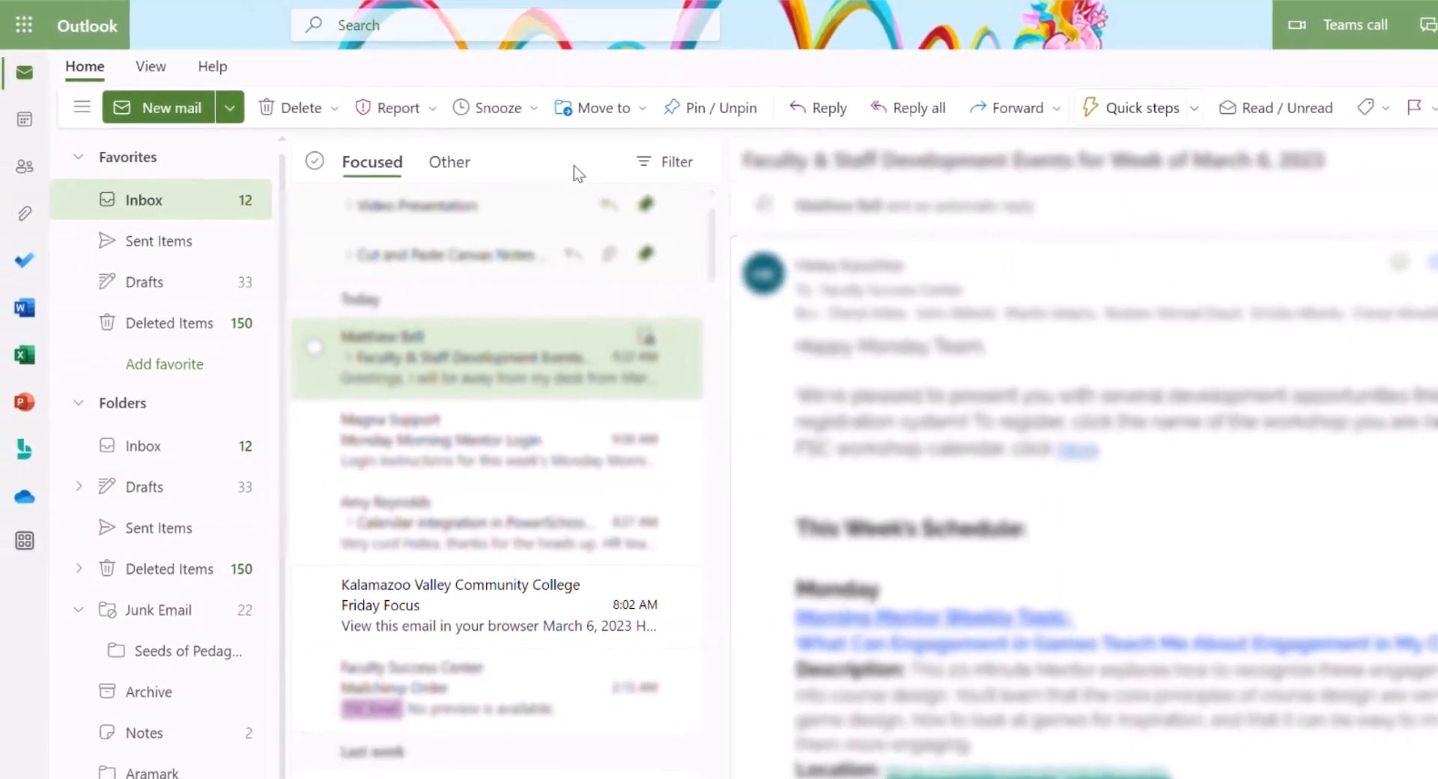
mouse_move(449, 161)
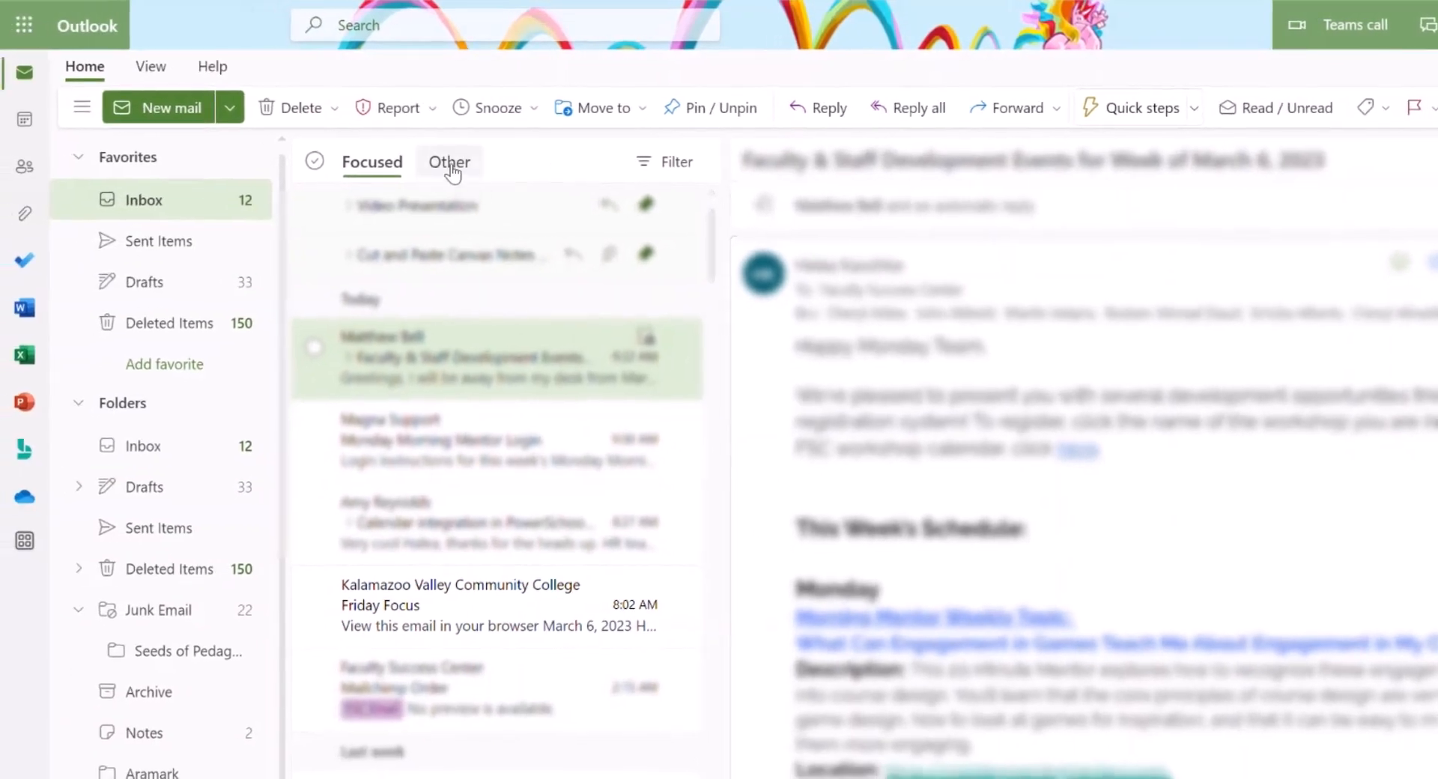
Step: Switch the message list to the Other tab
left_click(448, 161)
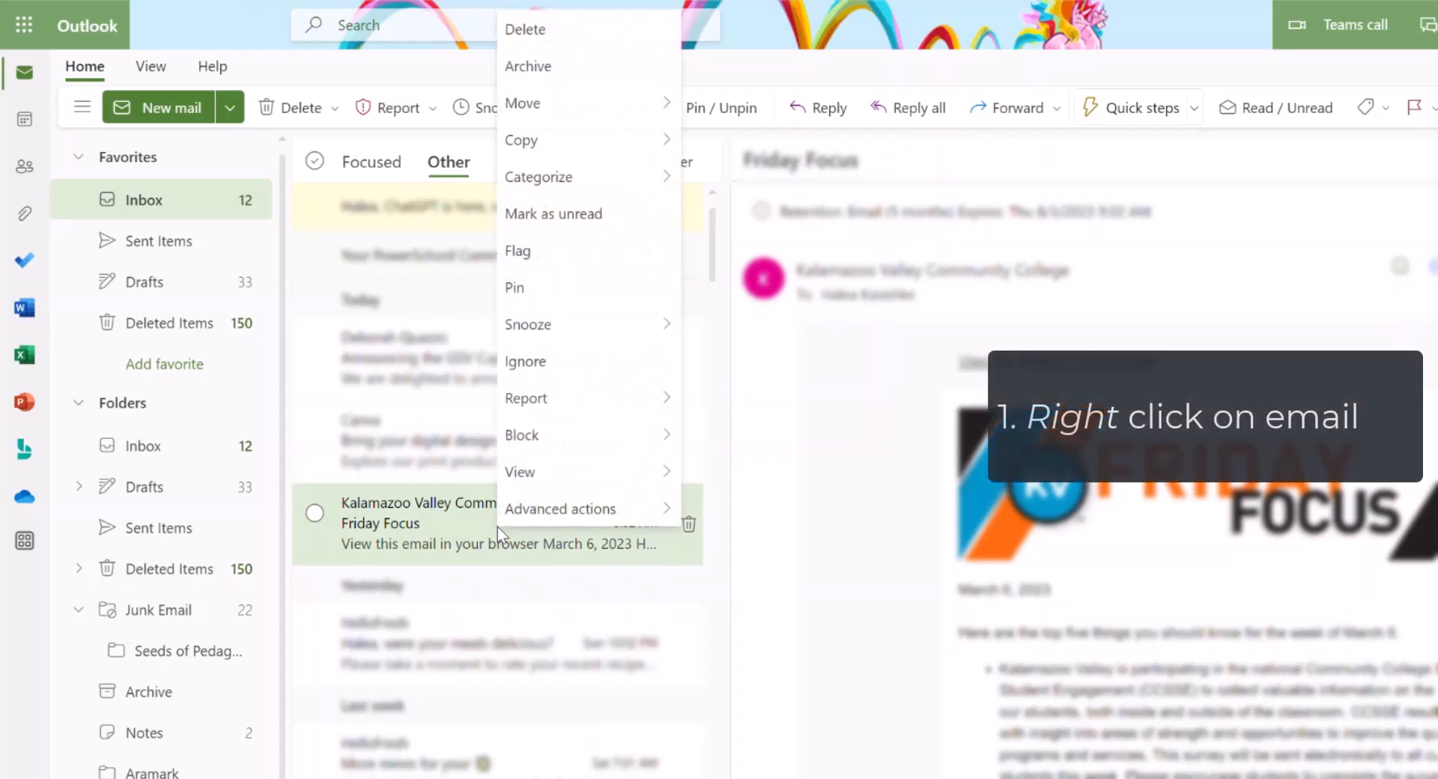
mouse_move(626, 323)
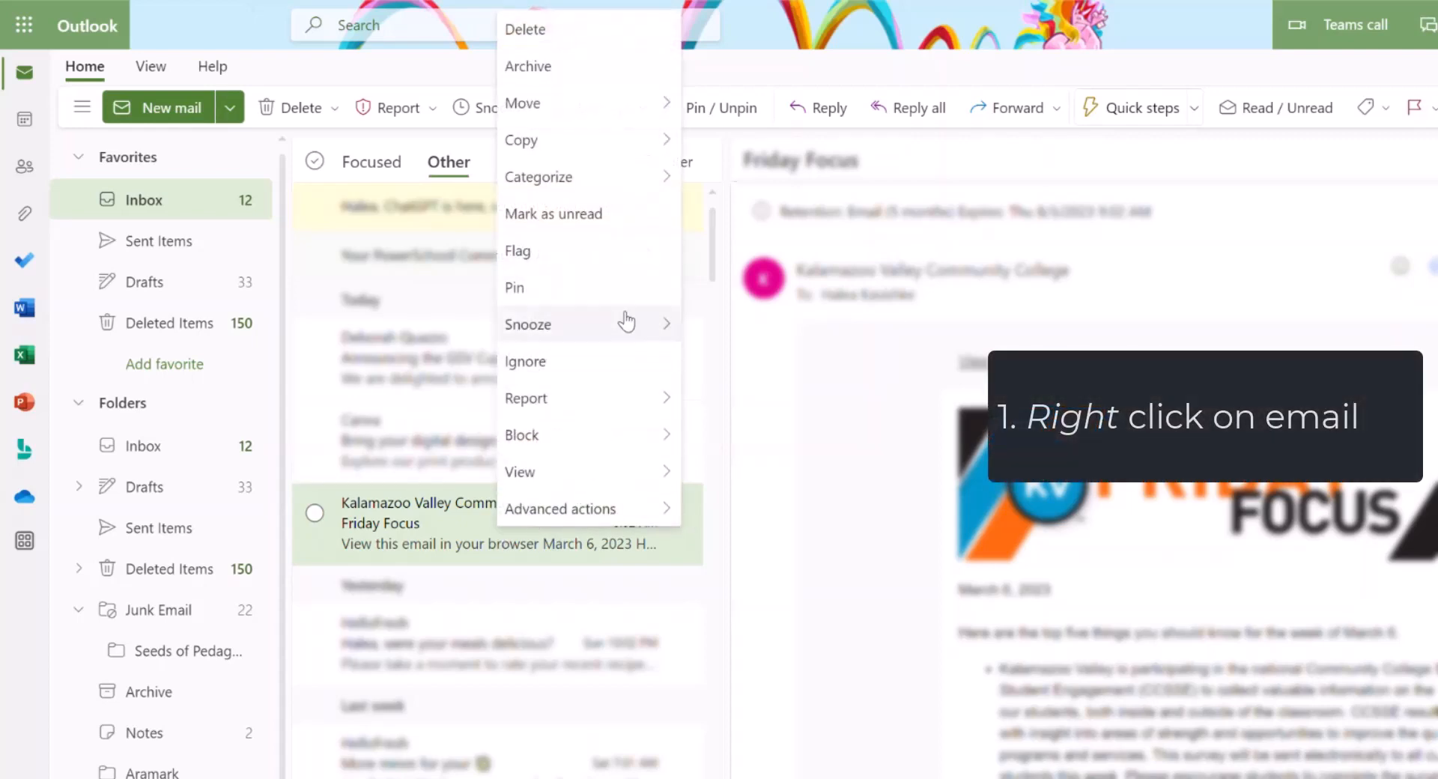
mouse_move(521, 103)
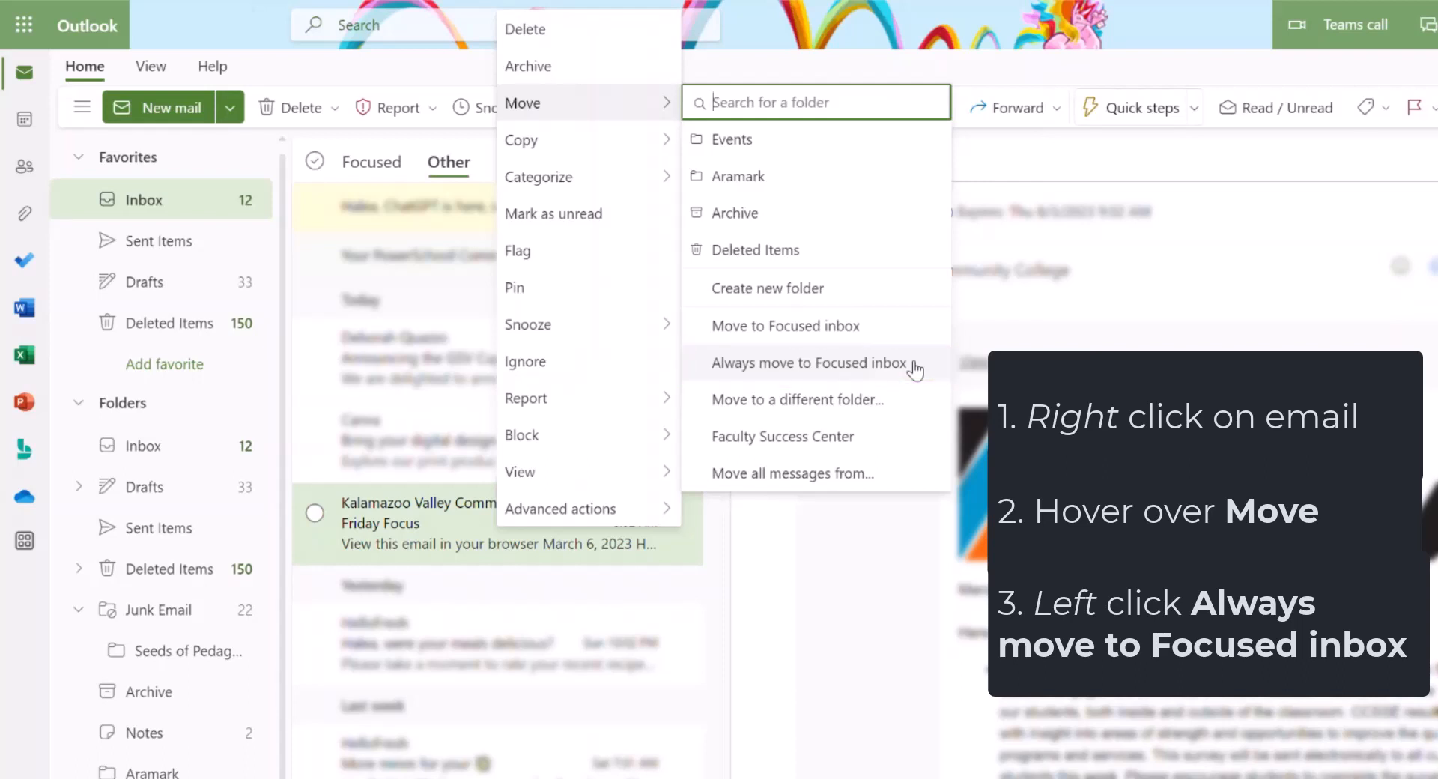
mouse_move(918, 335)
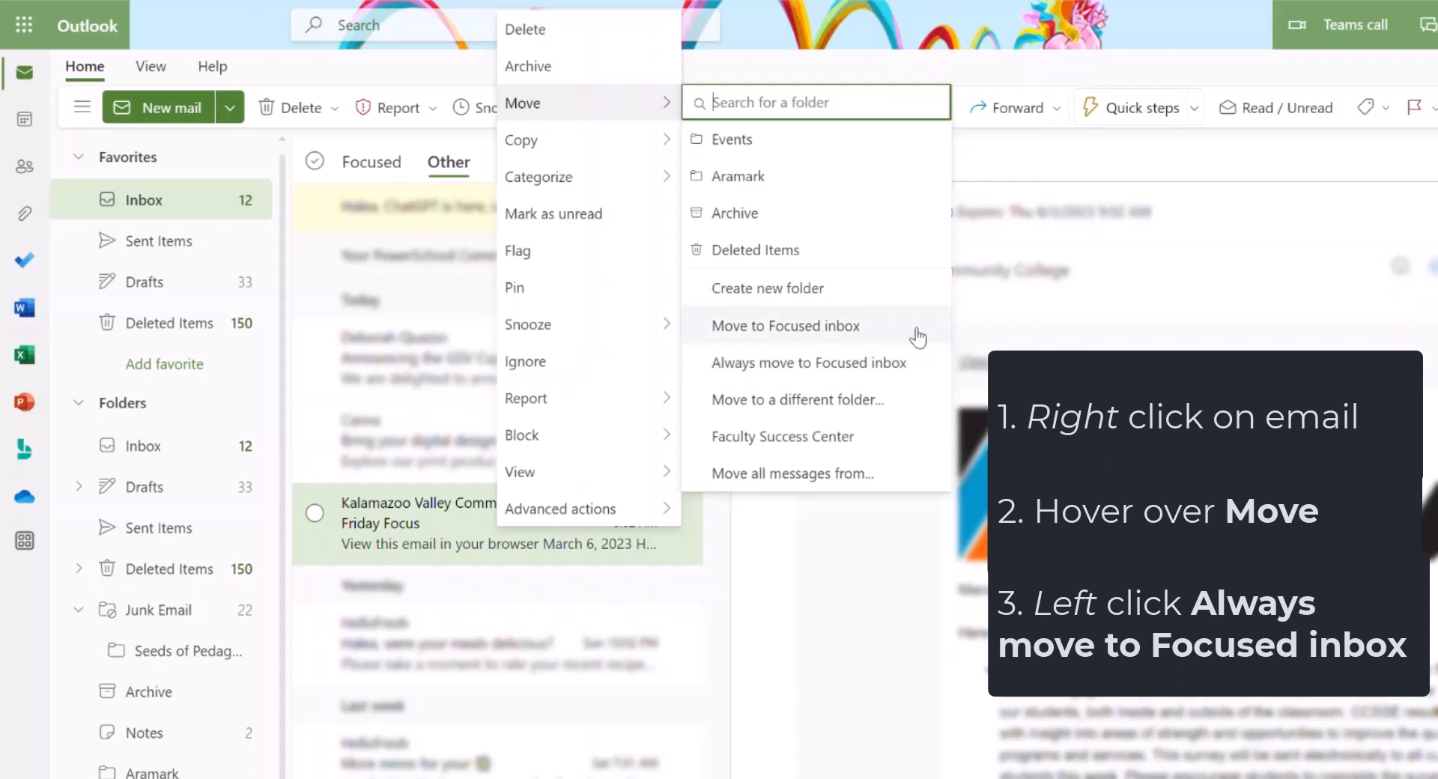
mouse_move(921, 376)
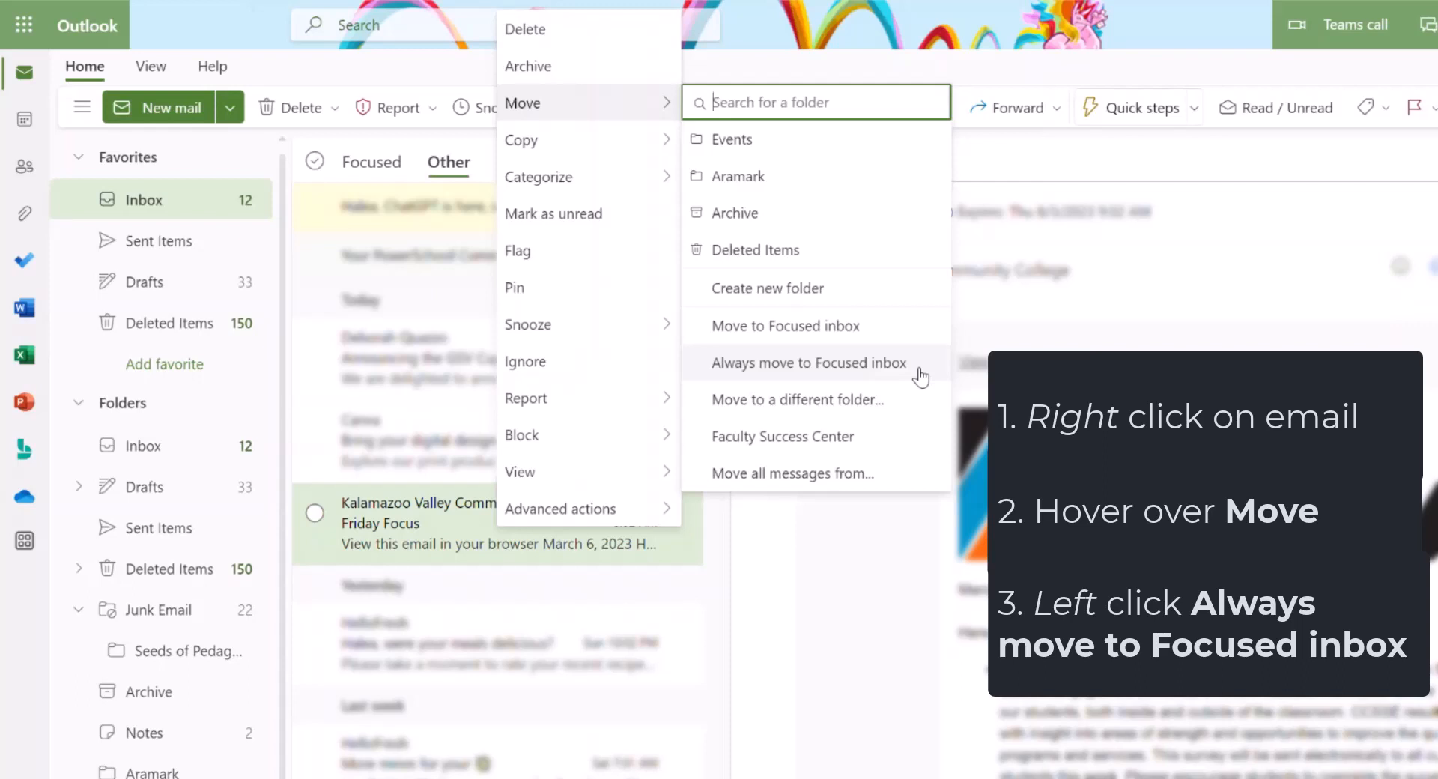
Step: Set the Friday Focus newsletter to always move to the Focused inbox
left_click(809, 363)
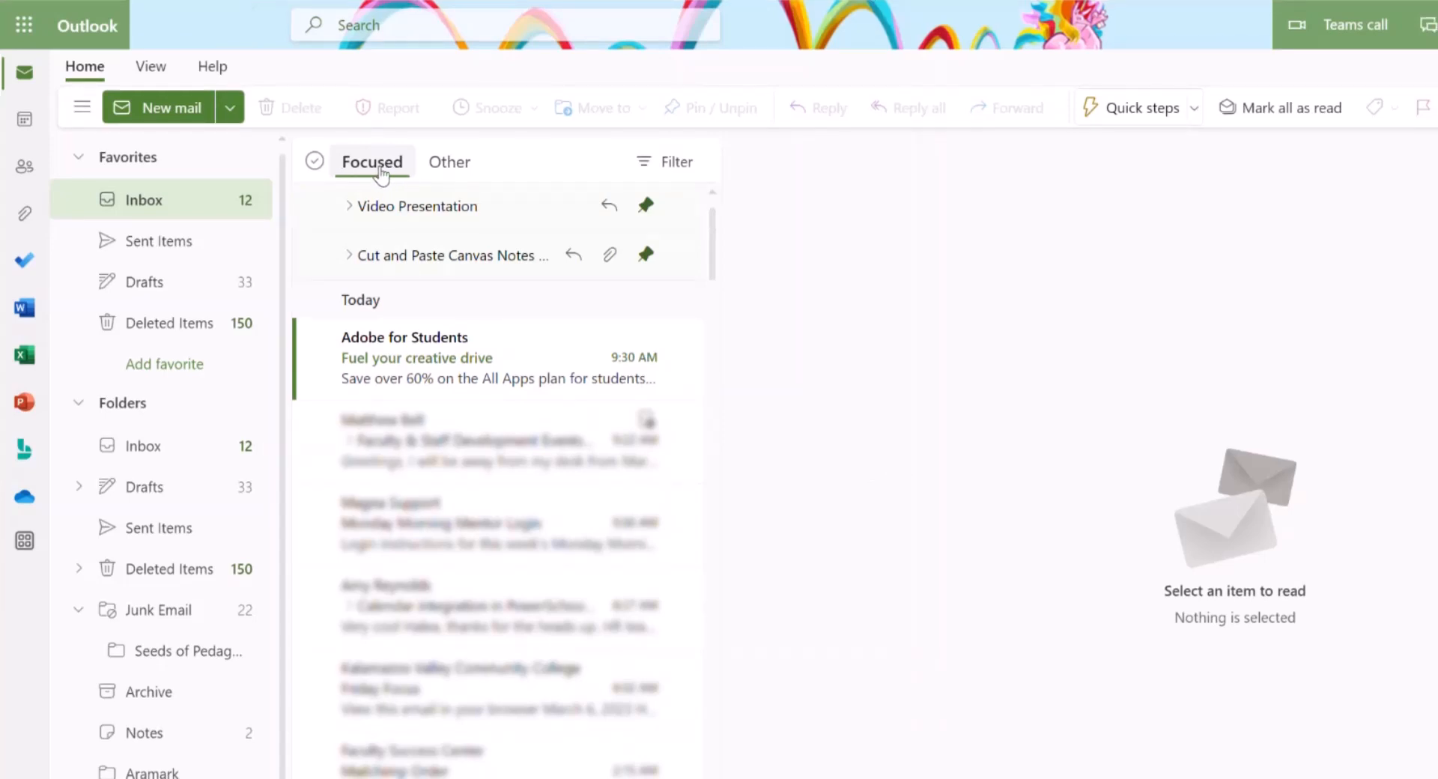
mouse_move(426, 330)
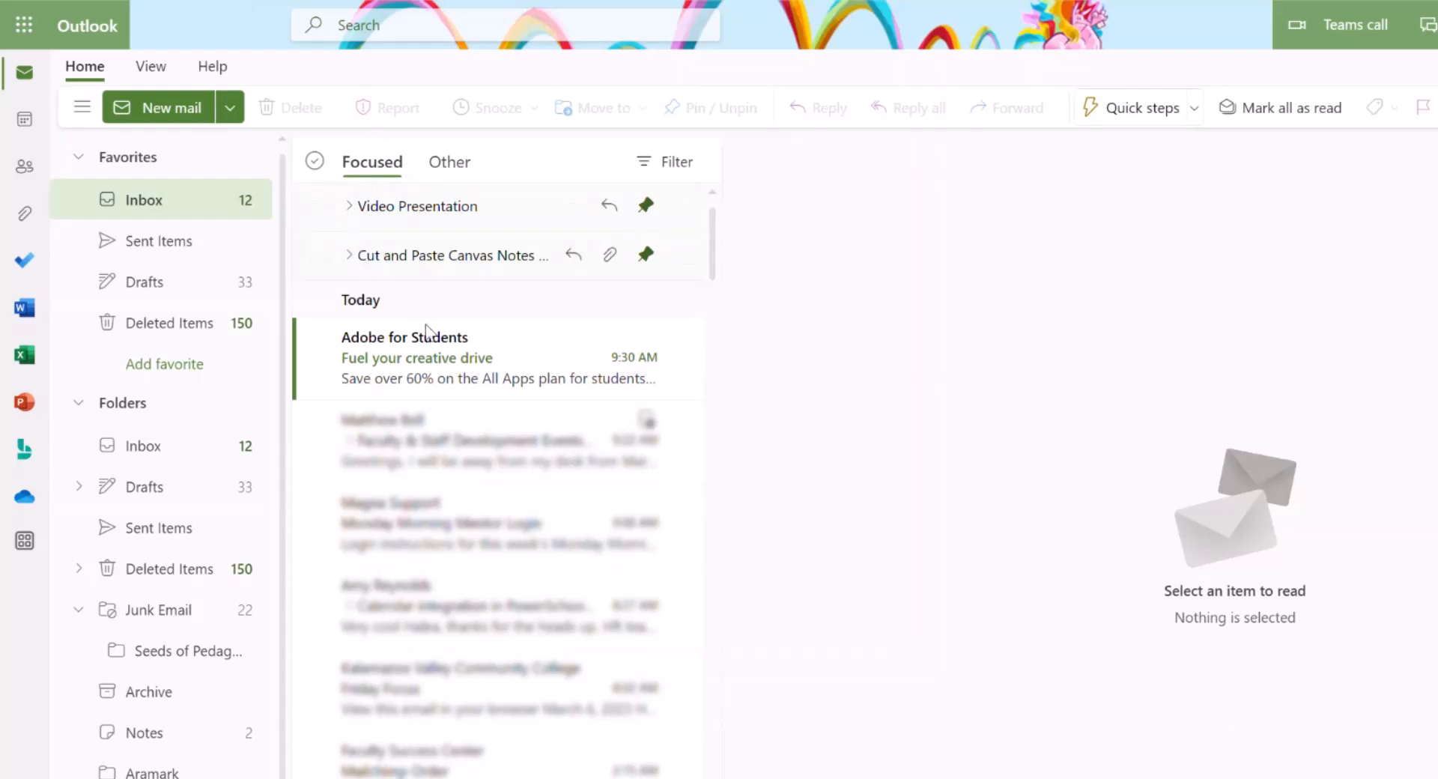
mouse_move(509, 360)
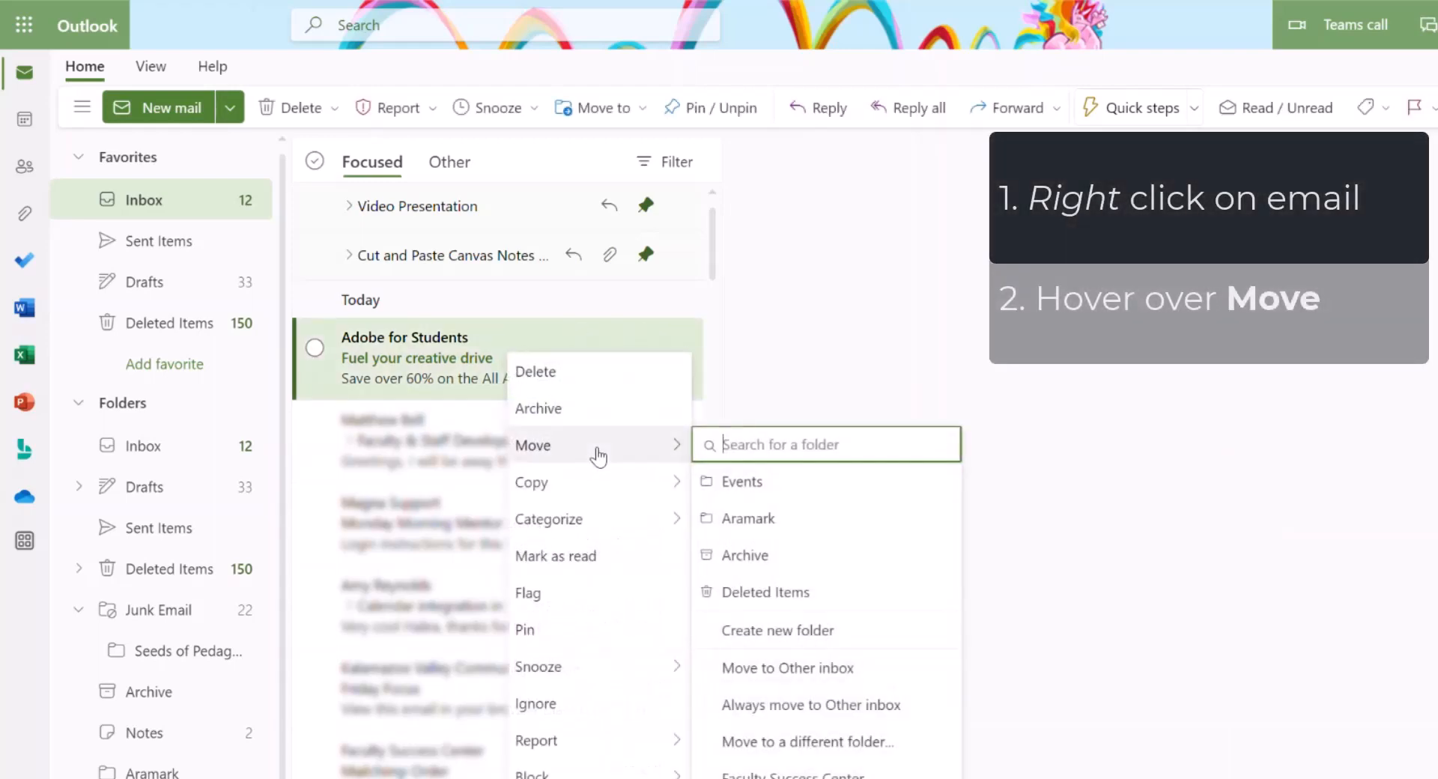
mouse_move(861, 592)
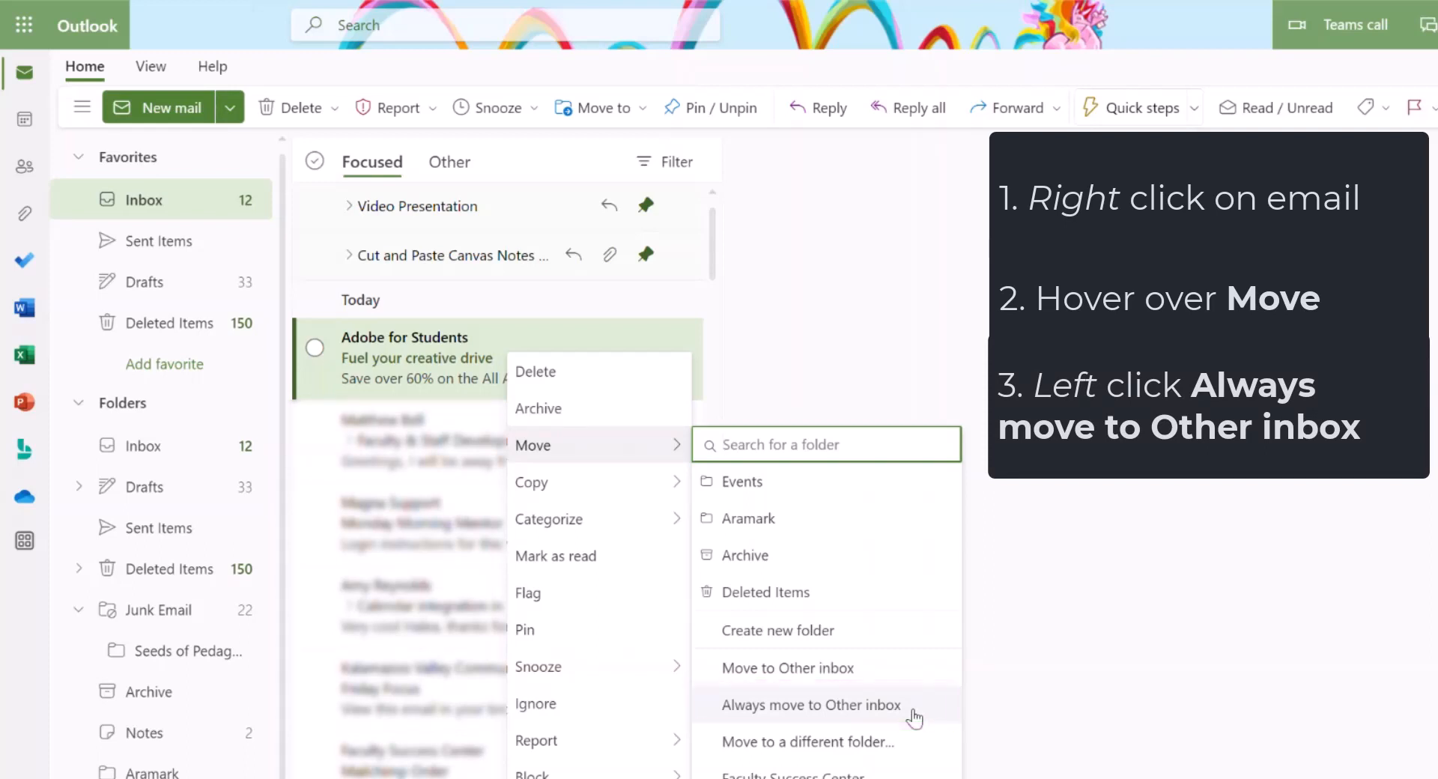
mouse_move(920, 684)
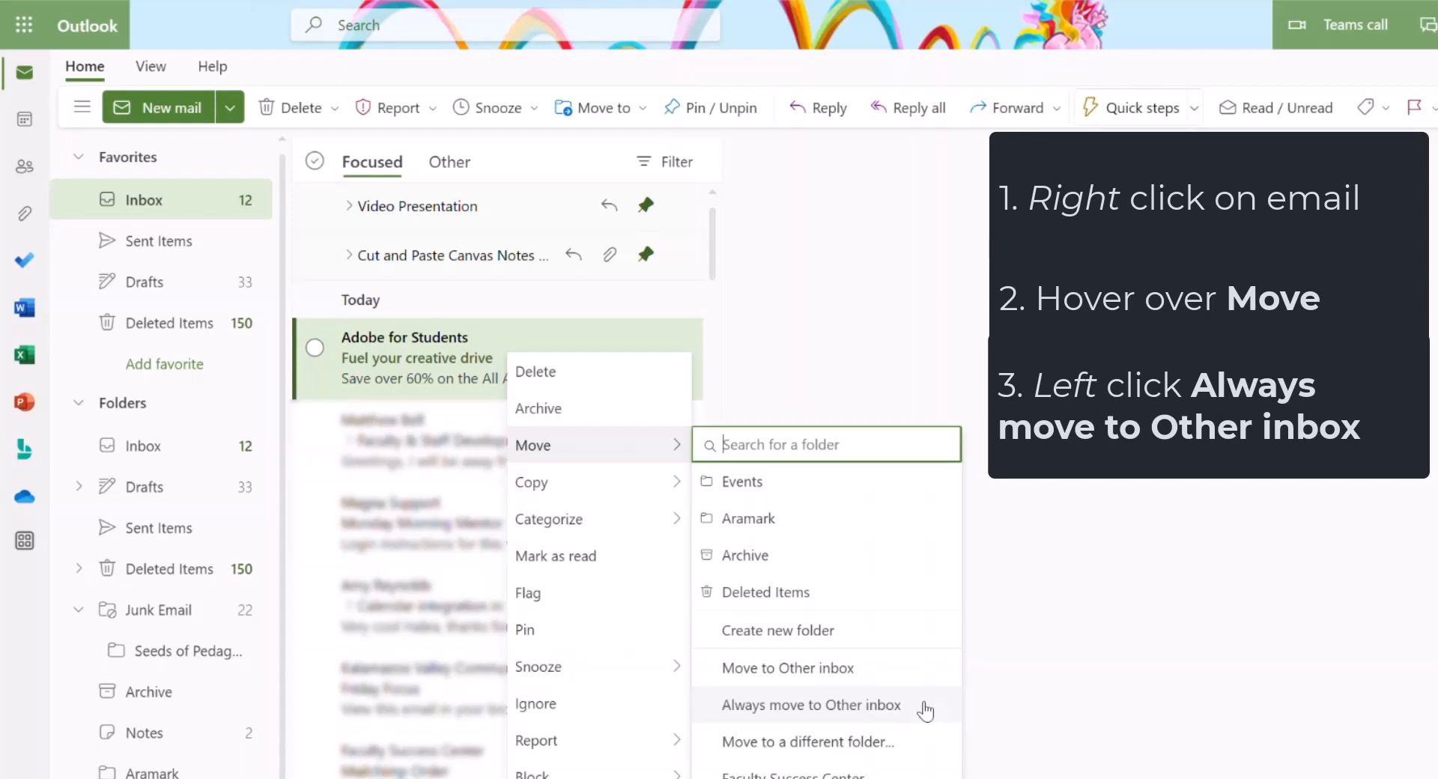
Step: Set the Adobe for Students email to always move to the Other inbox
left_click(810, 705)
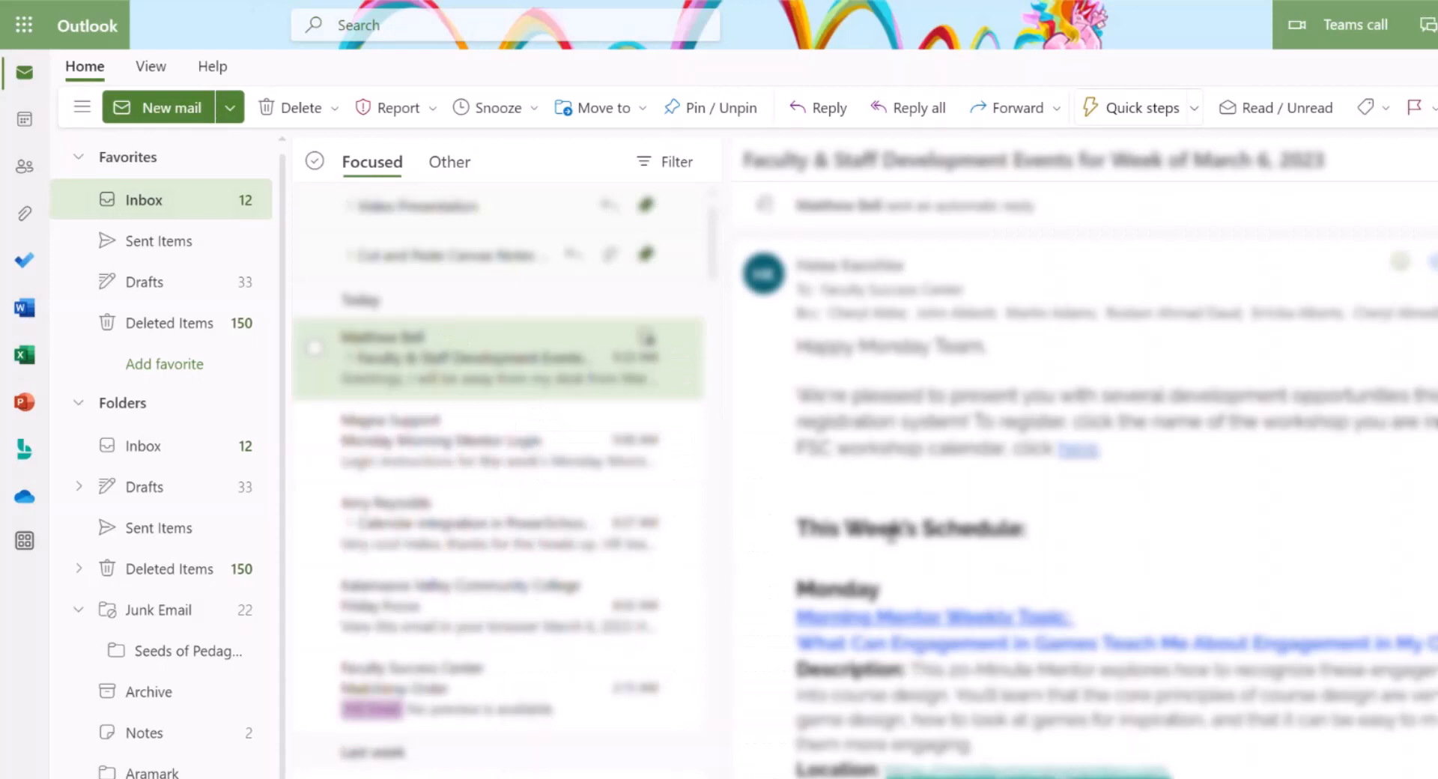